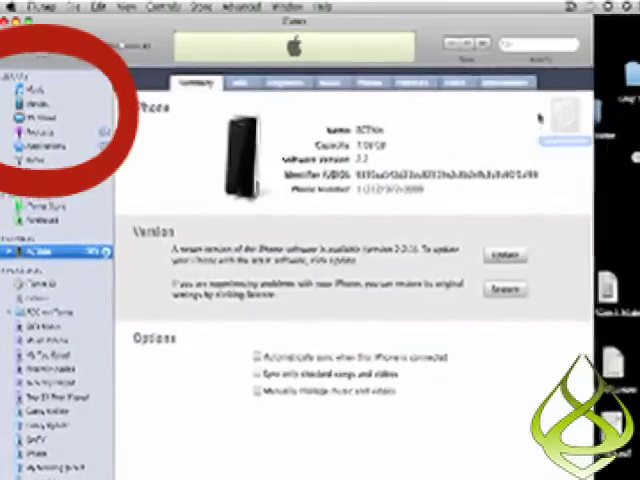
pyautogui.click(56, 156)
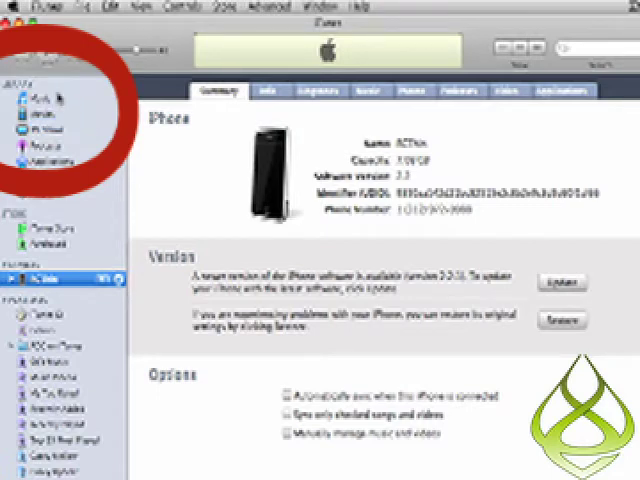
pyautogui.click(36, 156)
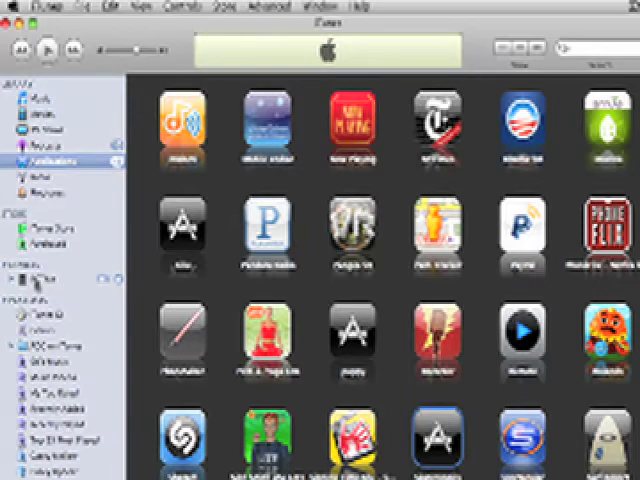
pyautogui.click(40, 284)
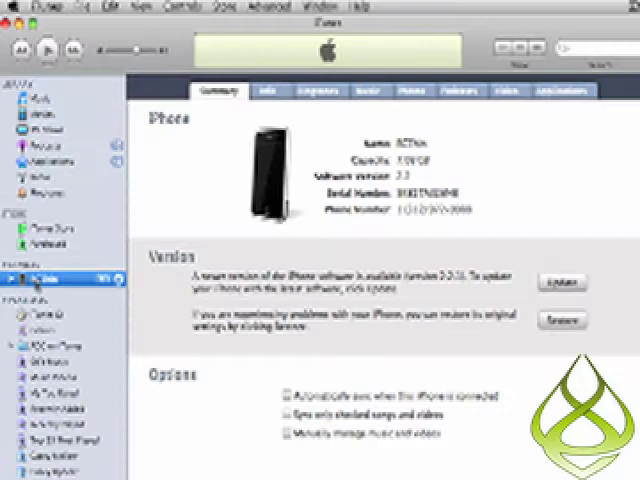